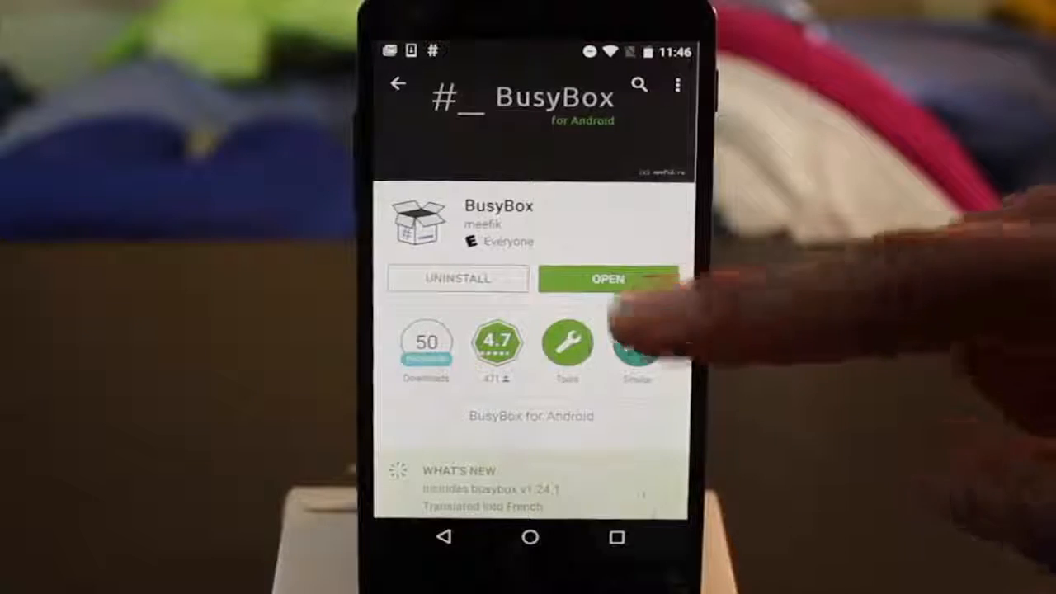
- Launch BusyBox and install it into /system/xbin
click(607, 279)
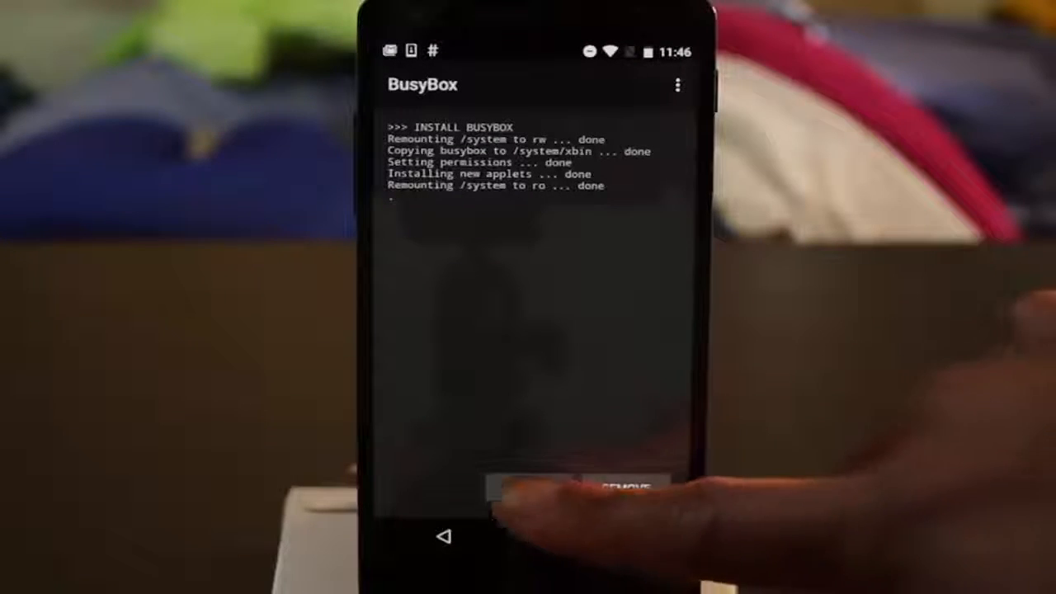
click(531, 487)
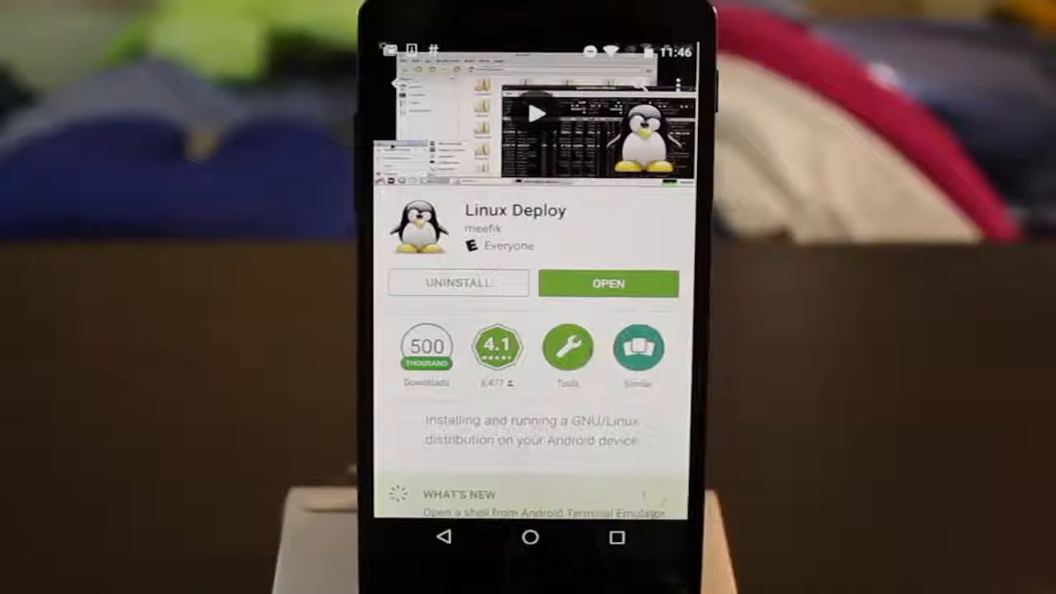
- Open Linux Deploy from its Play Store page to its container properties
click(608, 283)
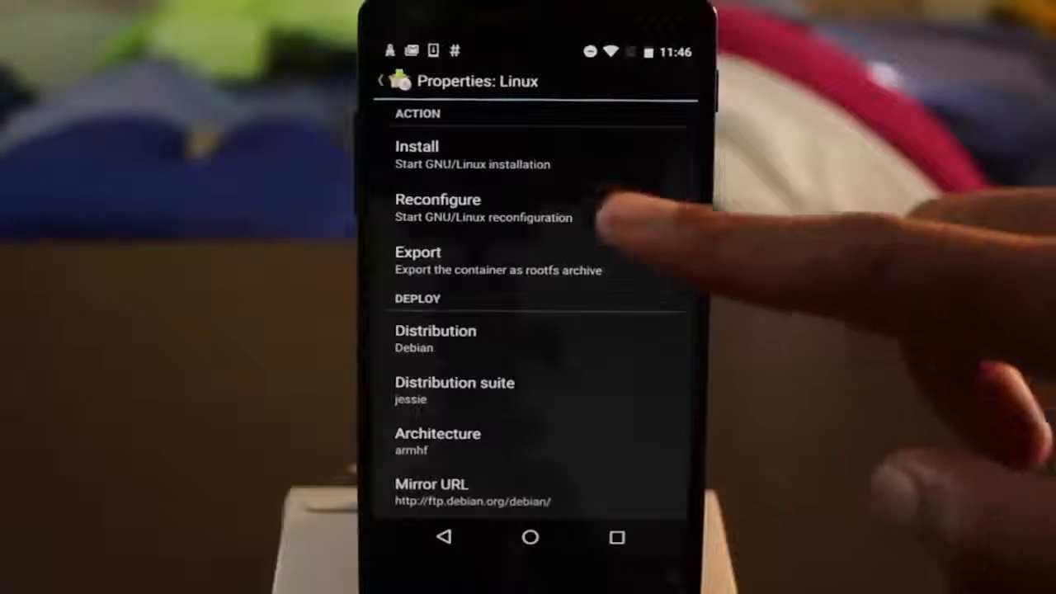
- Check Debian jessie with LXDE in Properties and request Install
scroll(down, 3)
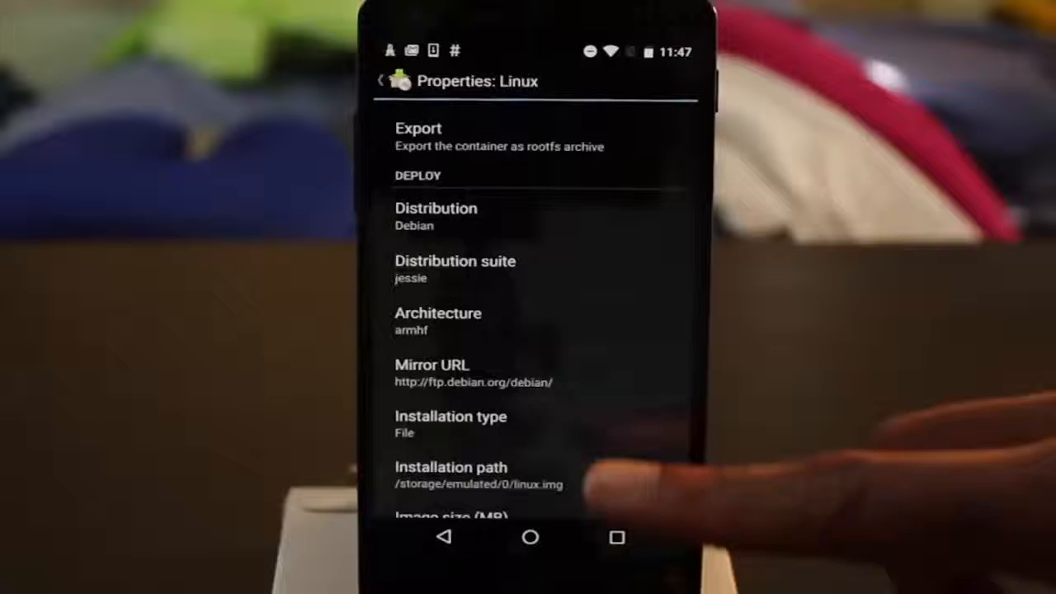
click(455, 268)
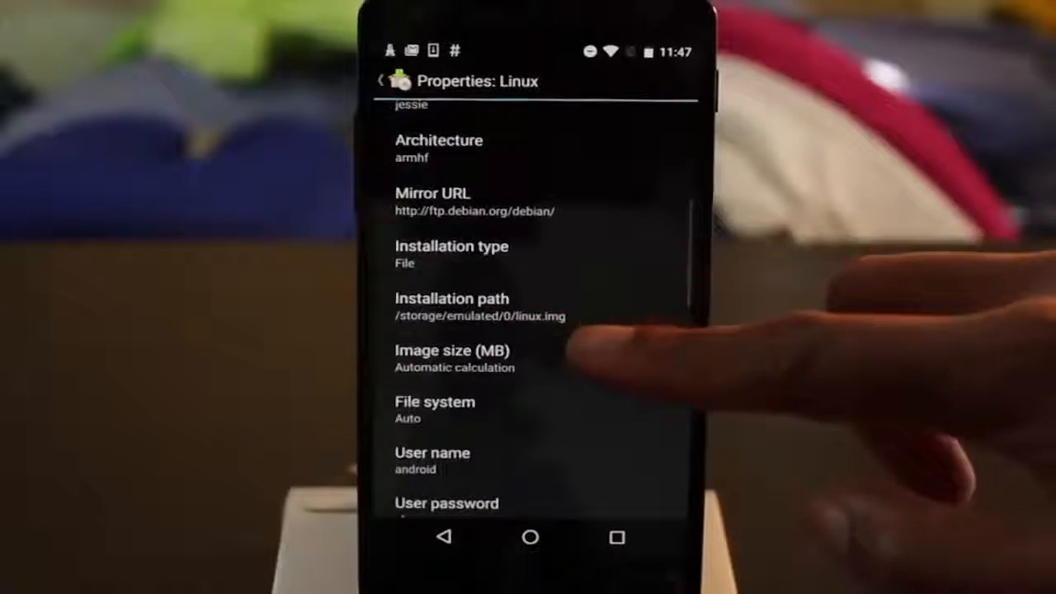
scroll(down, 3)
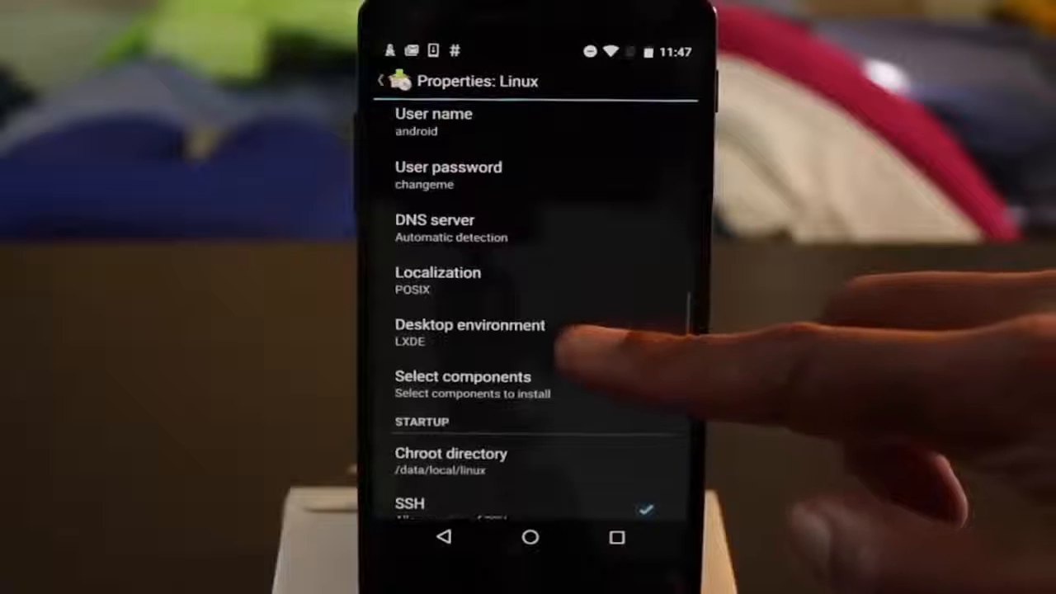
scroll(down, 3)
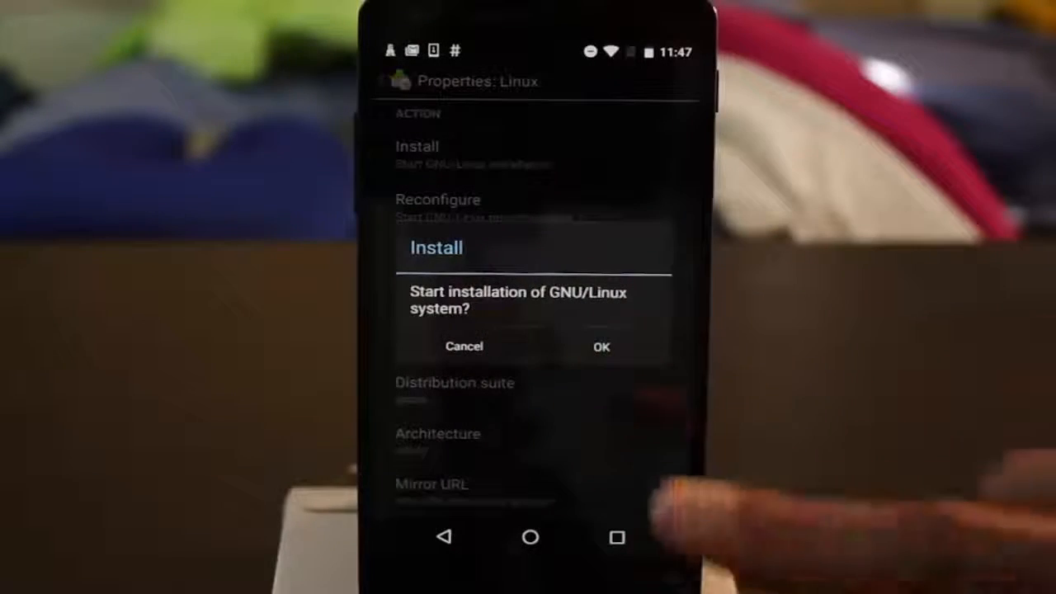
- Confirm the GNU/Linux installation, then start the installed system
click(601, 346)
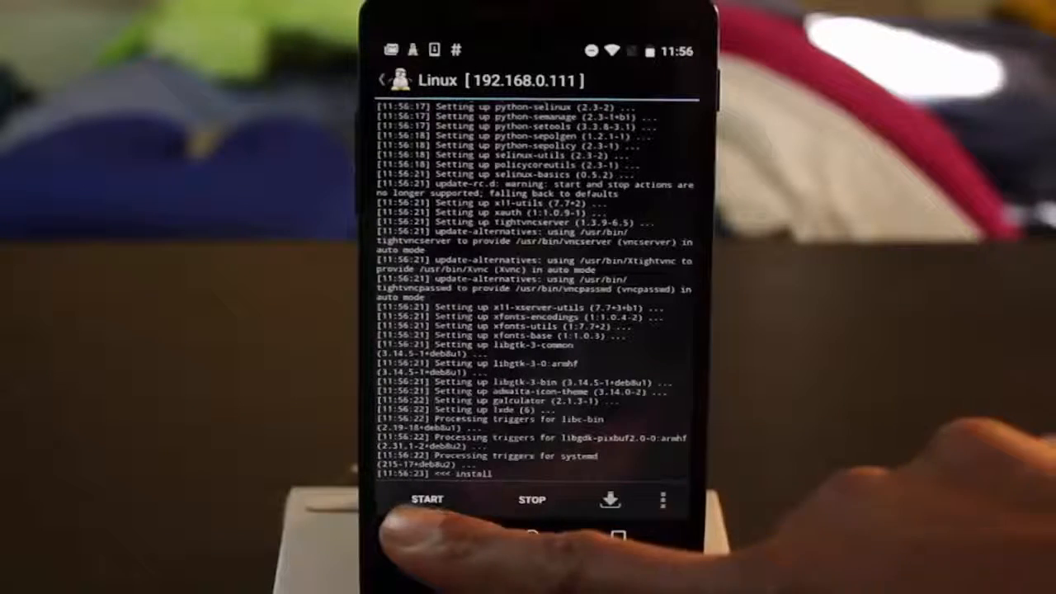
click(428, 500)
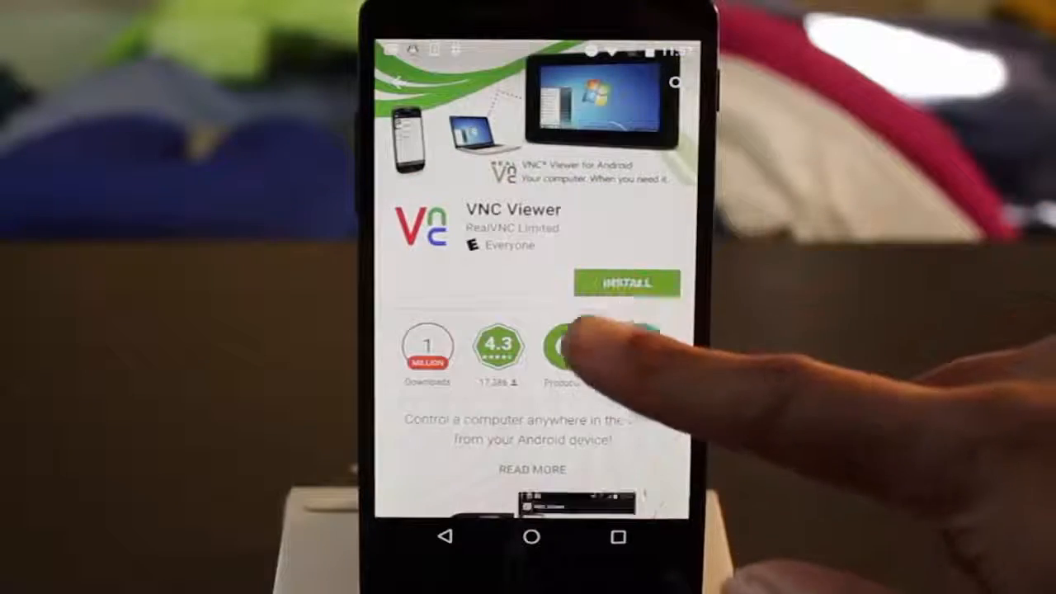
- Install VNC Viewer from the Play Store and open it
click(627, 283)
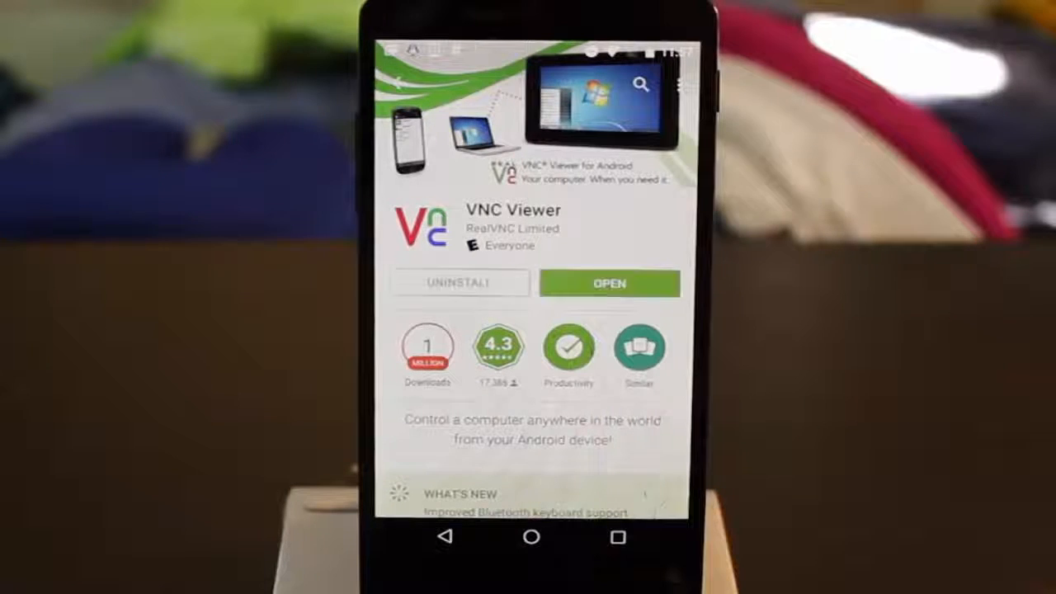
click(609, 283)
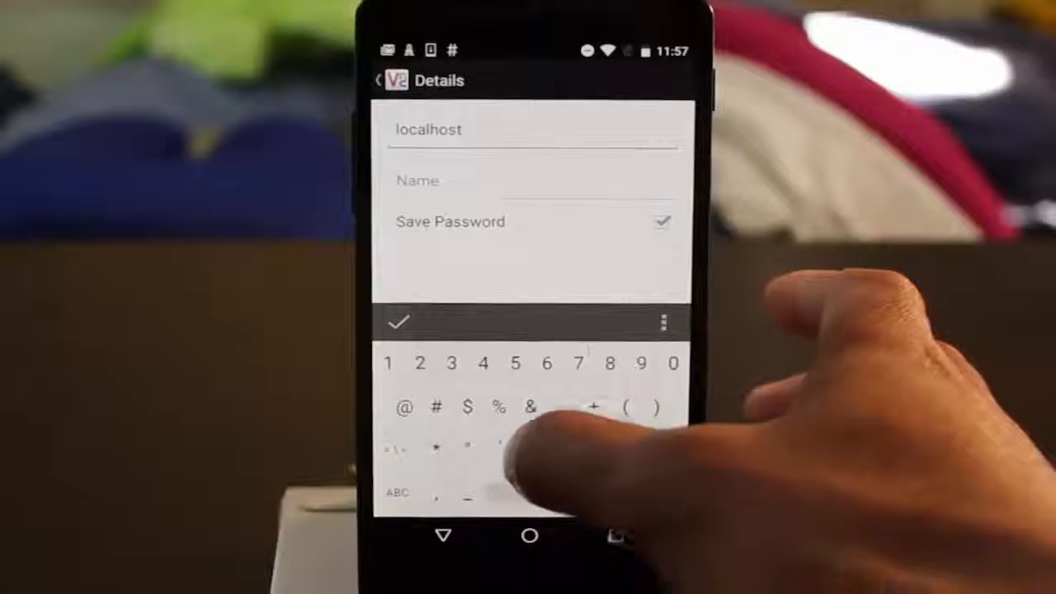
- Complete the address as localhost:5900 and connect
text(5)
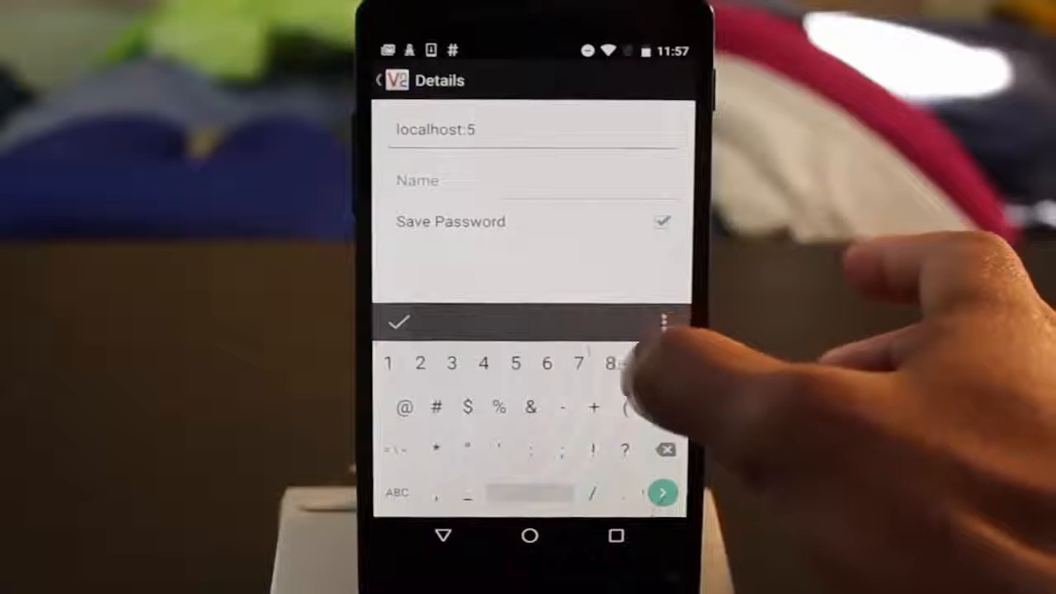
text(00)
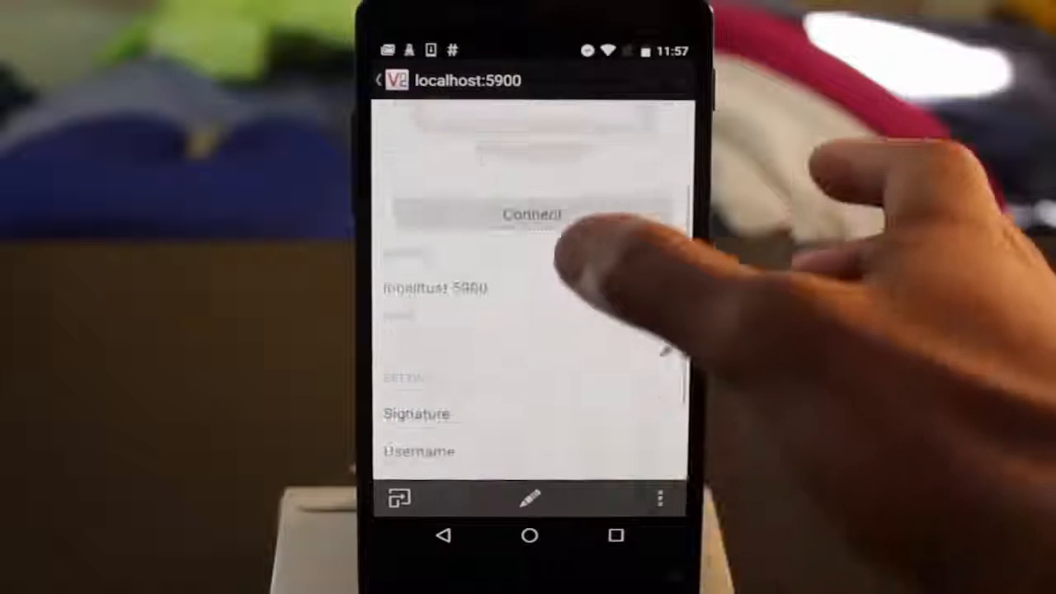
click(531, 214)
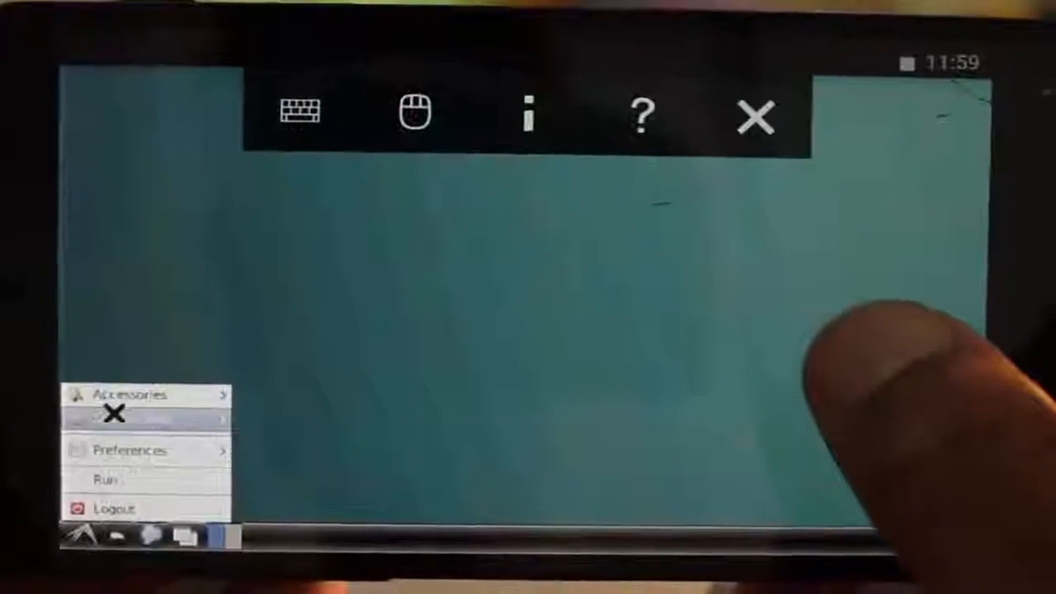
- Open the Accessories submenu in the LXDE start menu
click(124, 395)
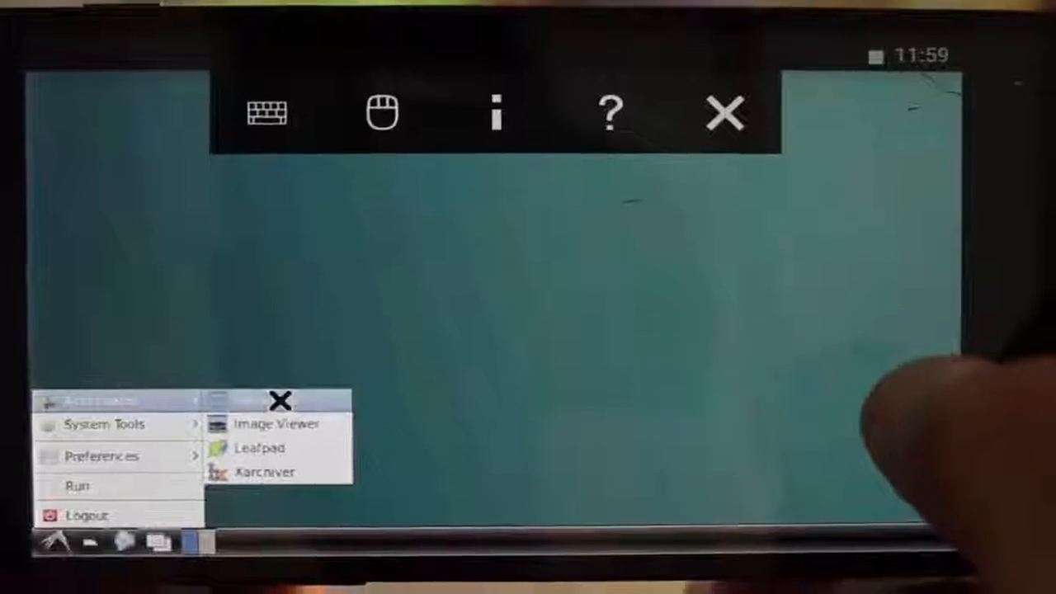